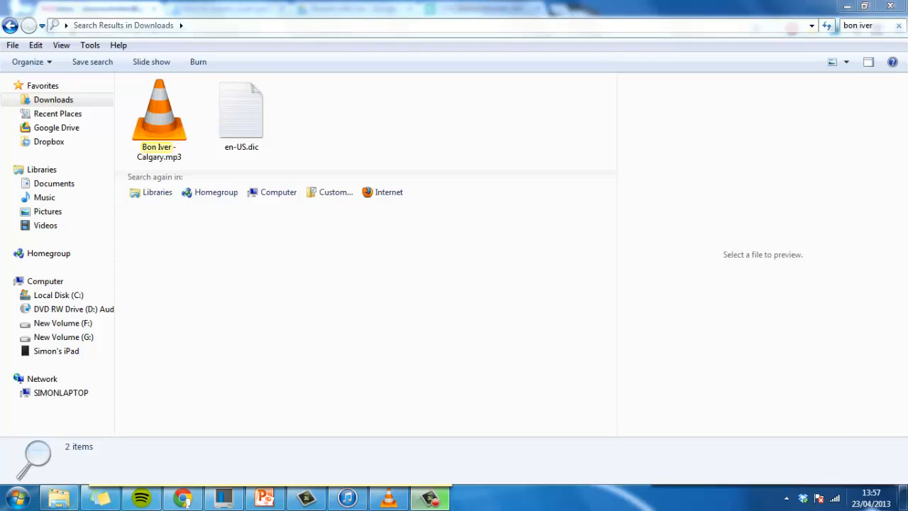
mouse_move(871, 493)
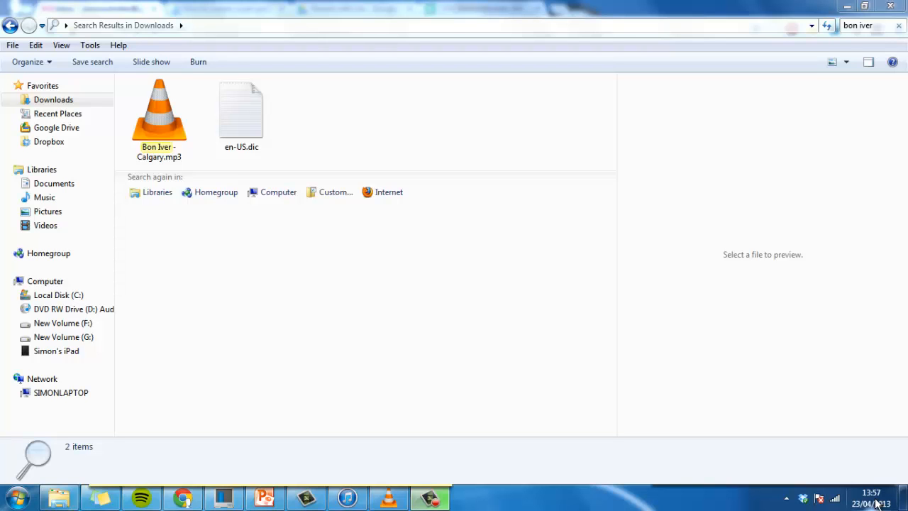
click(159, 113)
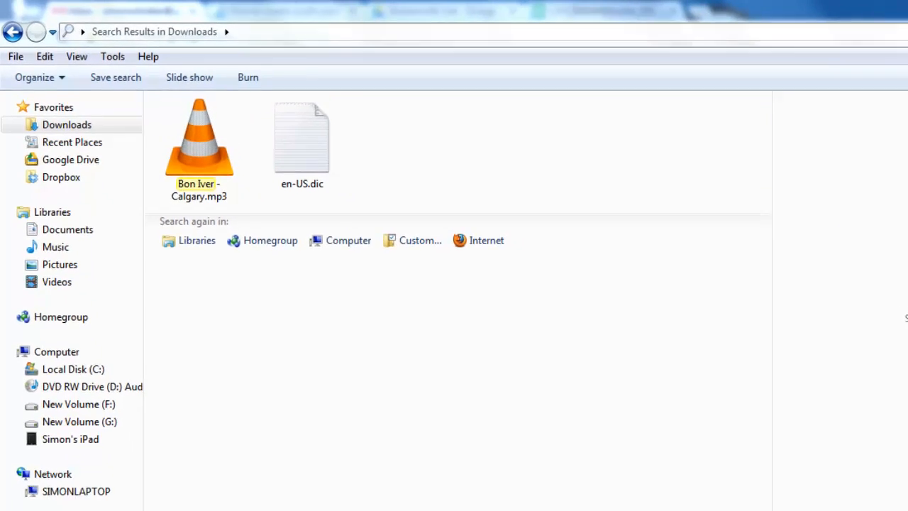
click(347, 496)
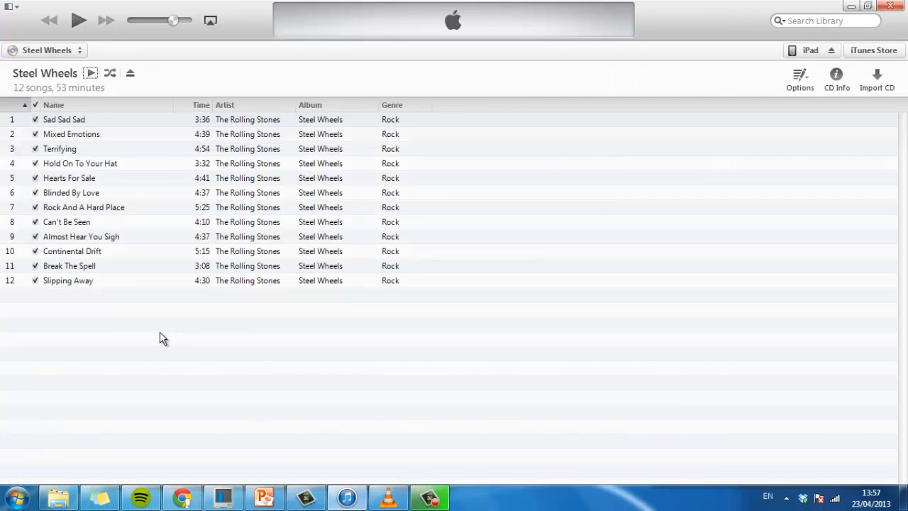
mouse_move(747, 172)
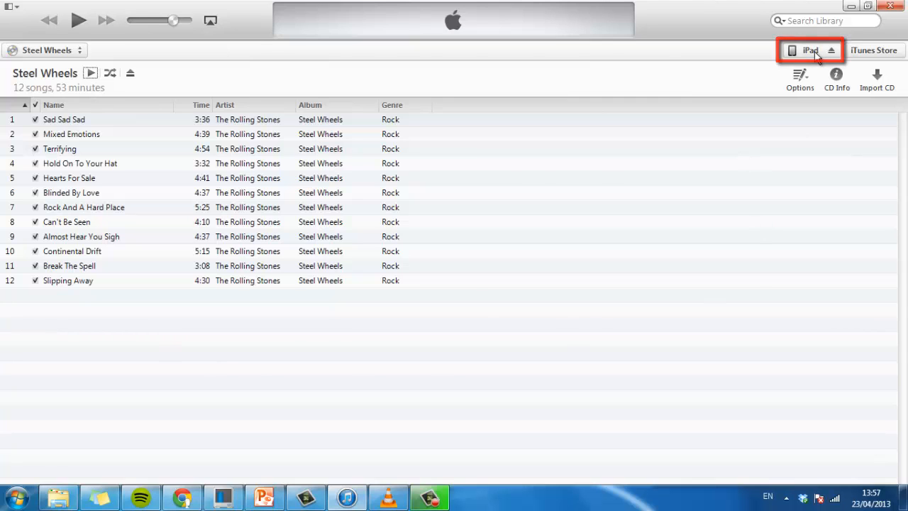
click(810, 51)
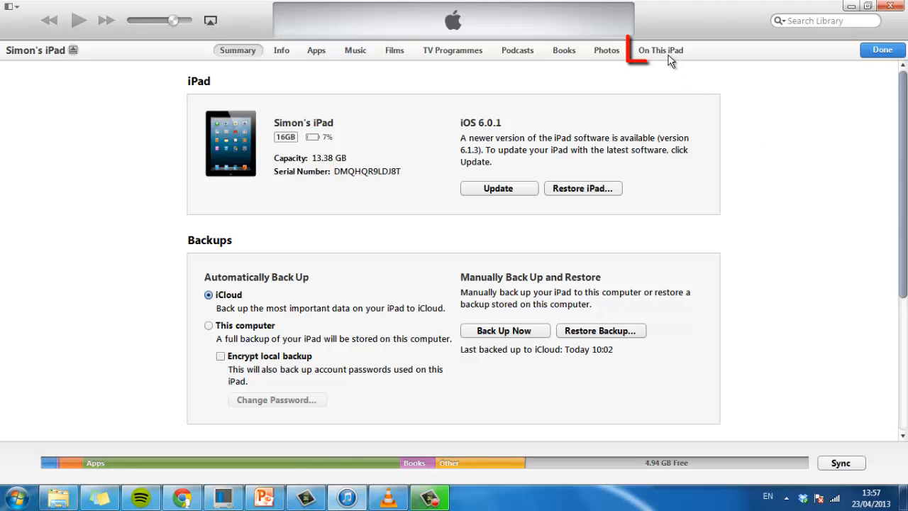
click(660, 50)
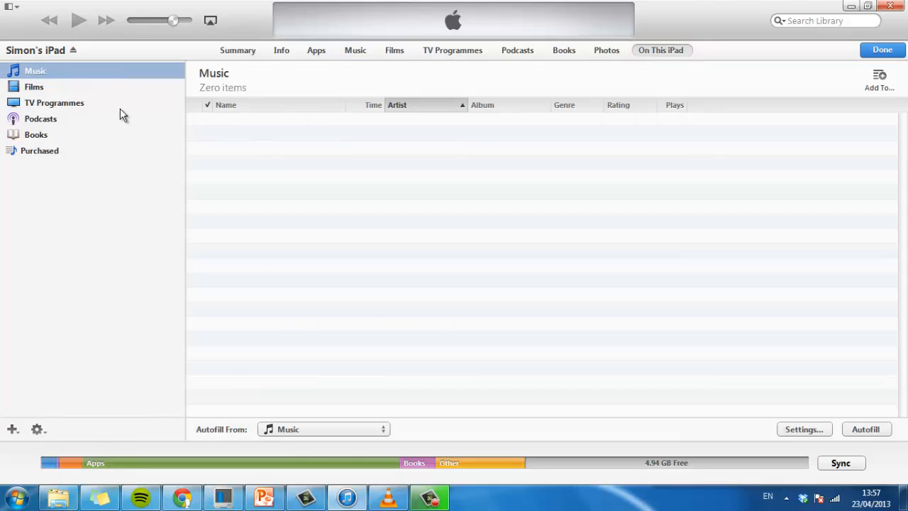
mouse_move(275, 206)
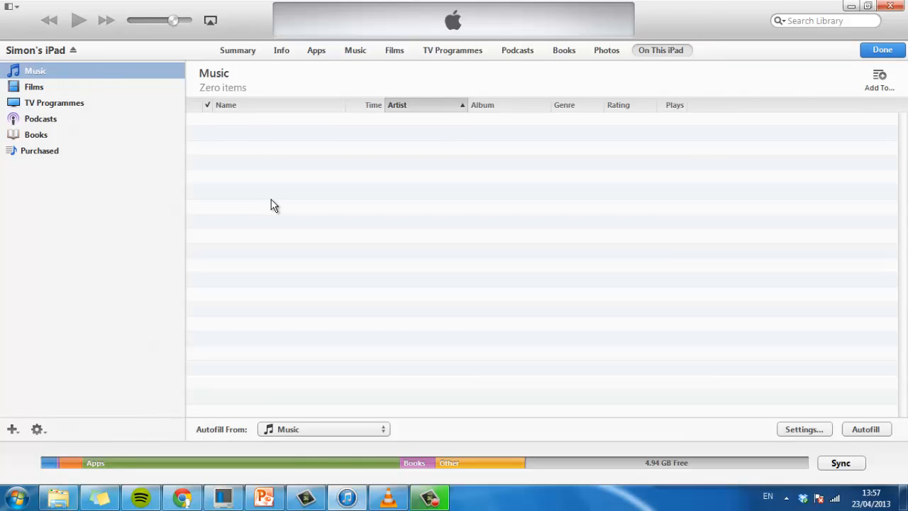
mouse_move(253, 167)
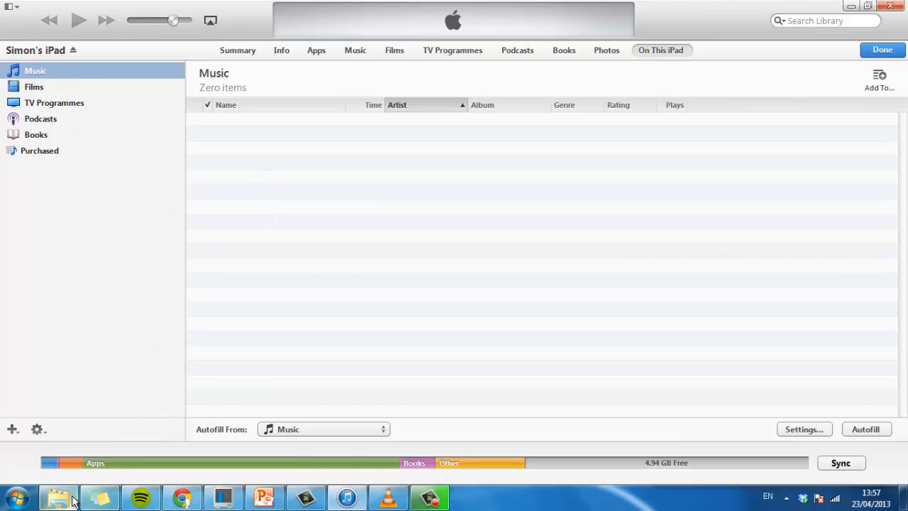
click(58, 497)
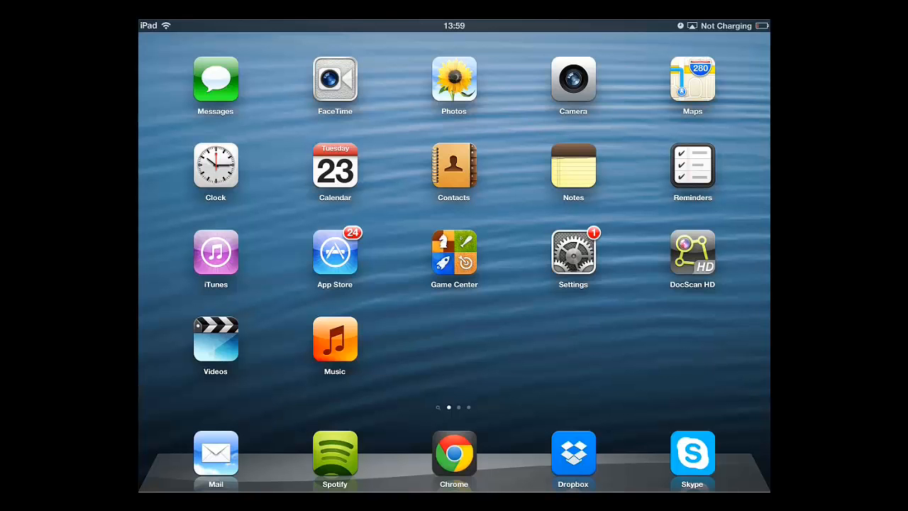
Play 'Calgary' from the Bon Iver album in the iPad Music app.
click(334, 339)
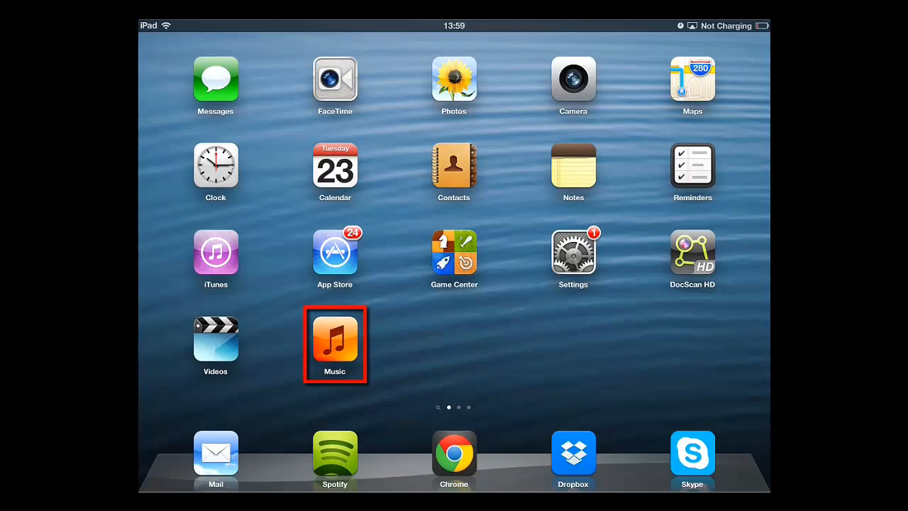
click(334, 344)
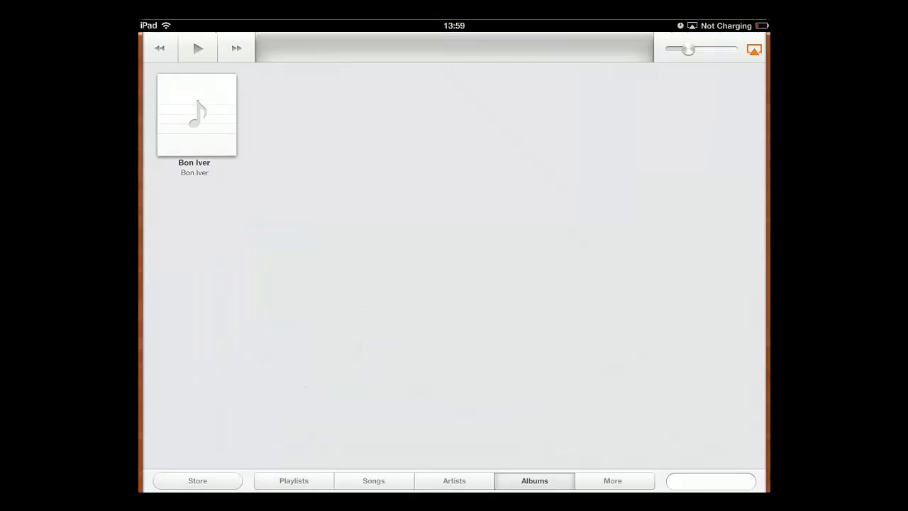
click(196, 113)
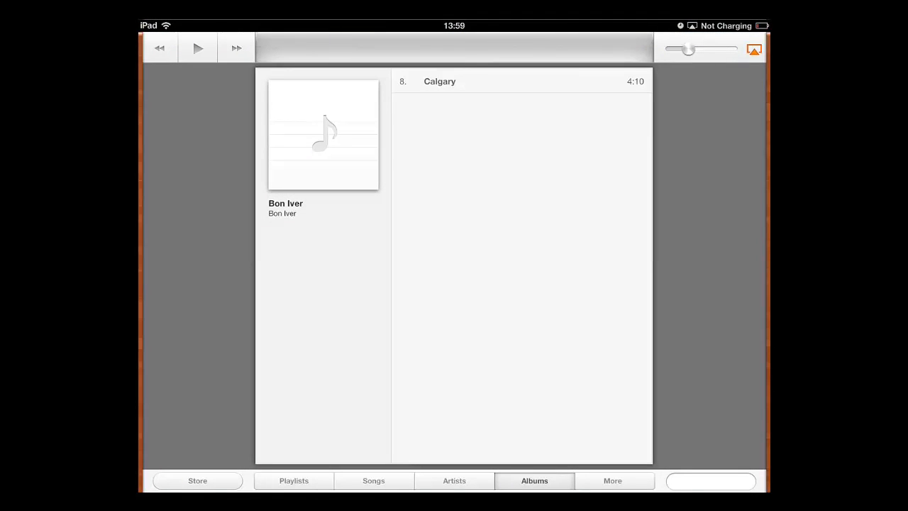
click(198, 47)
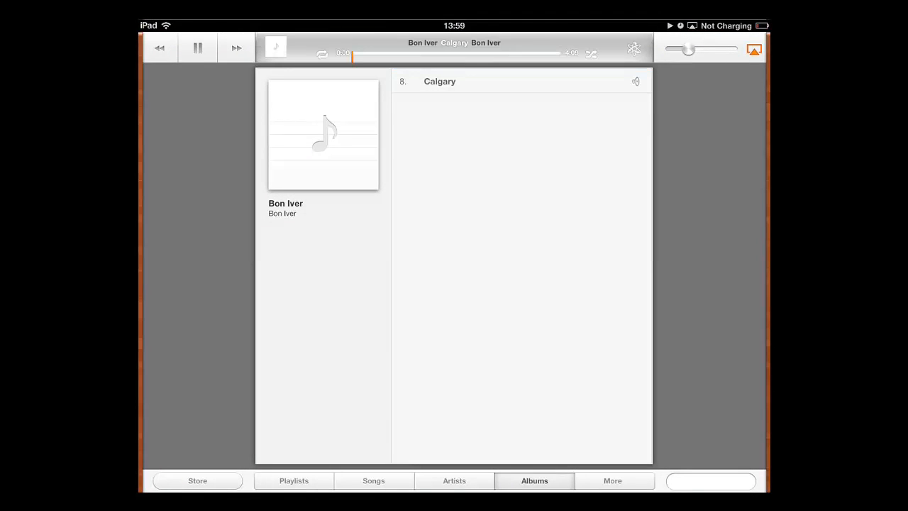